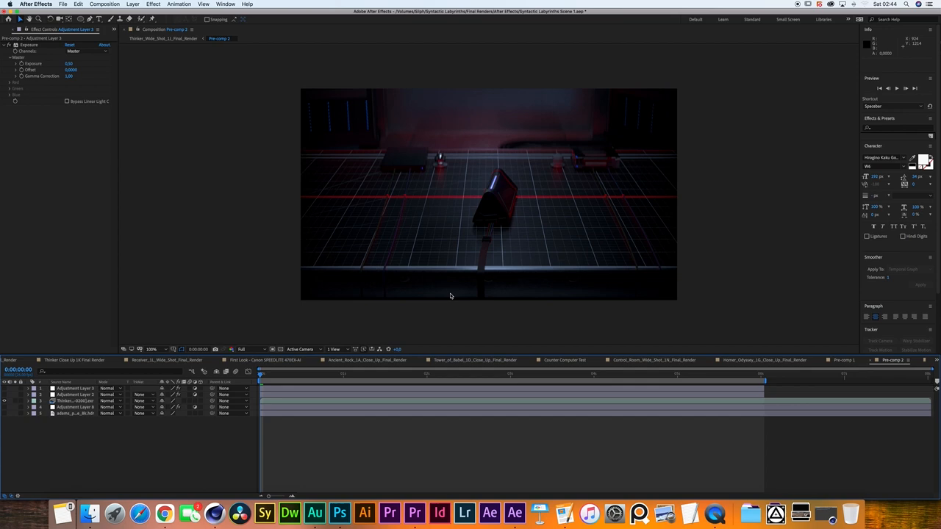
mouse_move(517, 332)
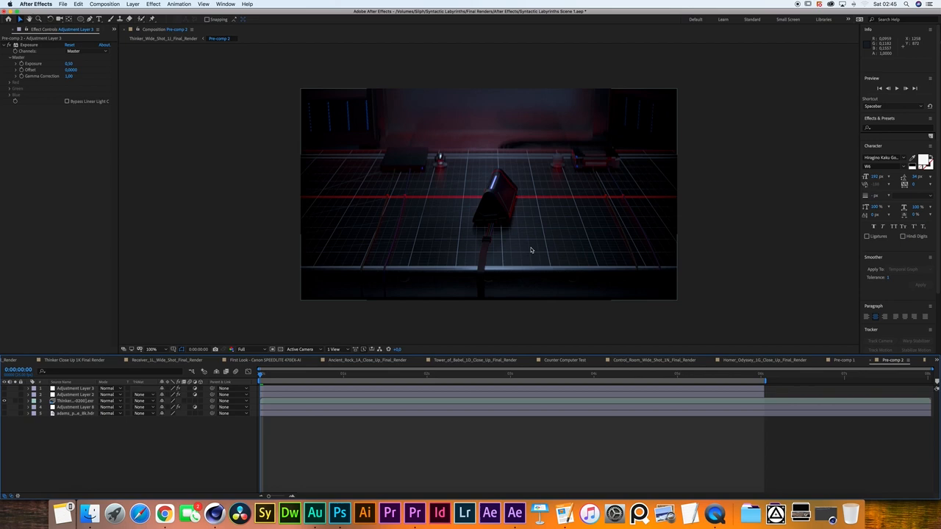
mouse_move(712, 285)
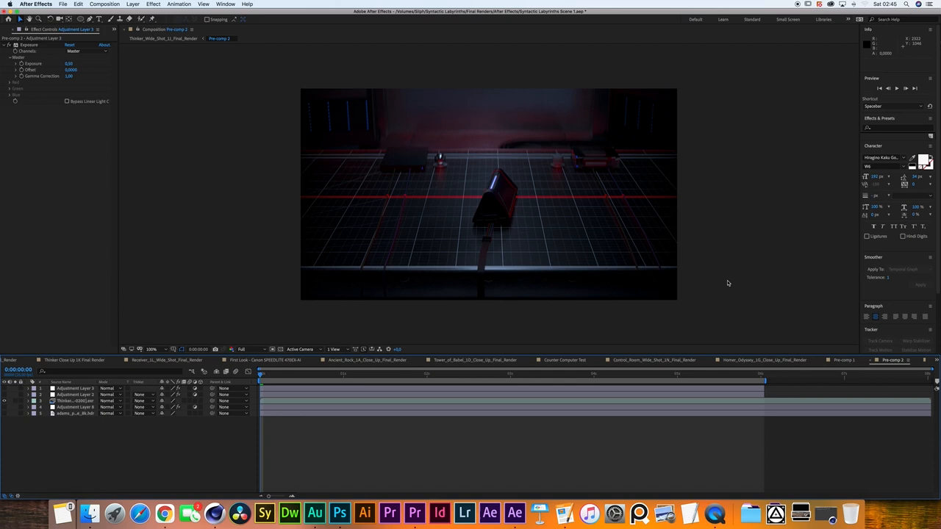
mouse_move(473, 235)
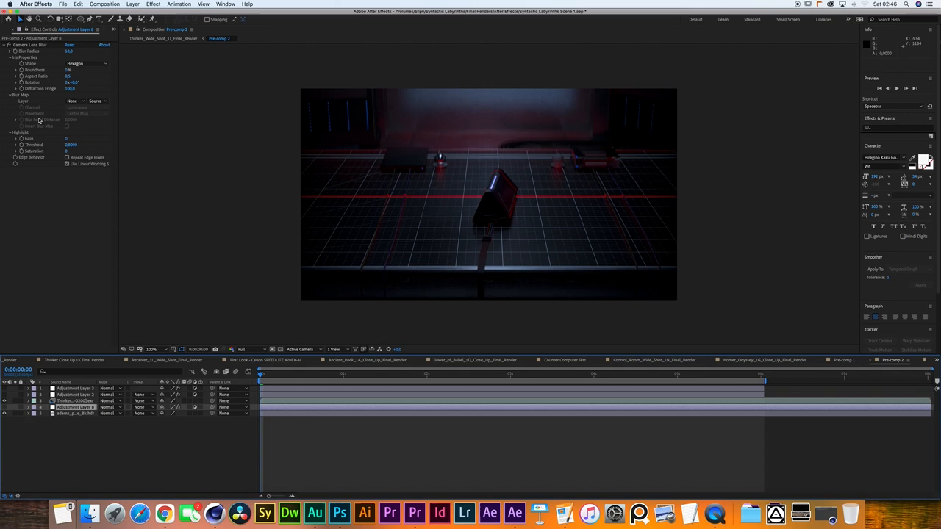
- Select the shot's layers and nest them into Pre-comp 1B inside the main comp
left_click(70, 80)
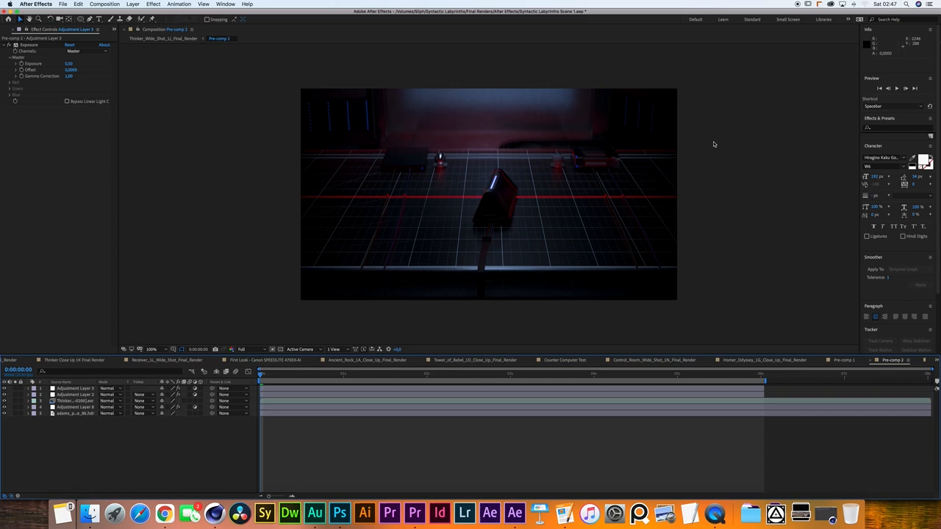
mouse_move(453, 122)
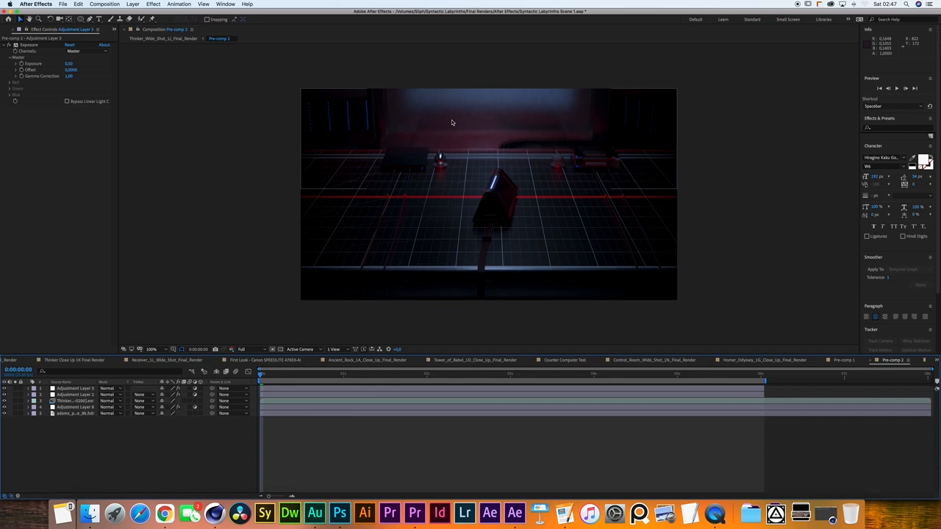
mouse_move(417, 127)
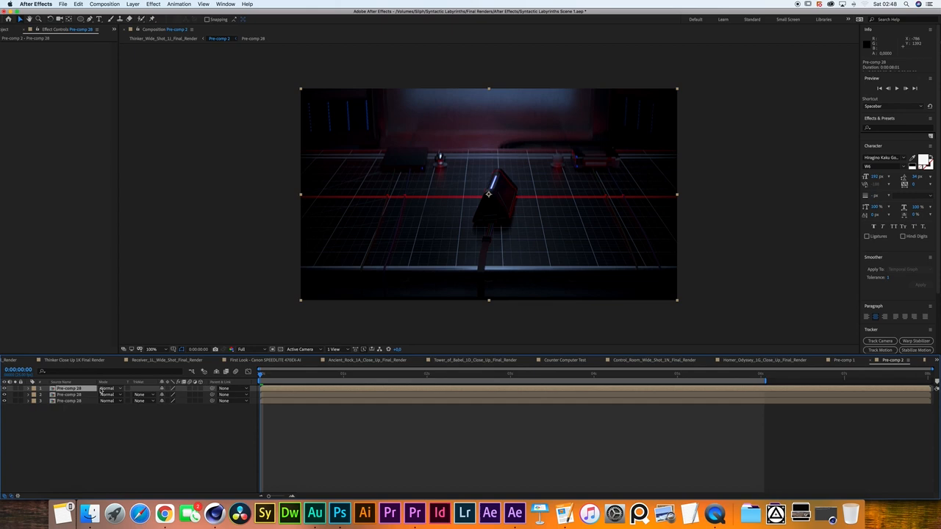
double_click(70, 388)
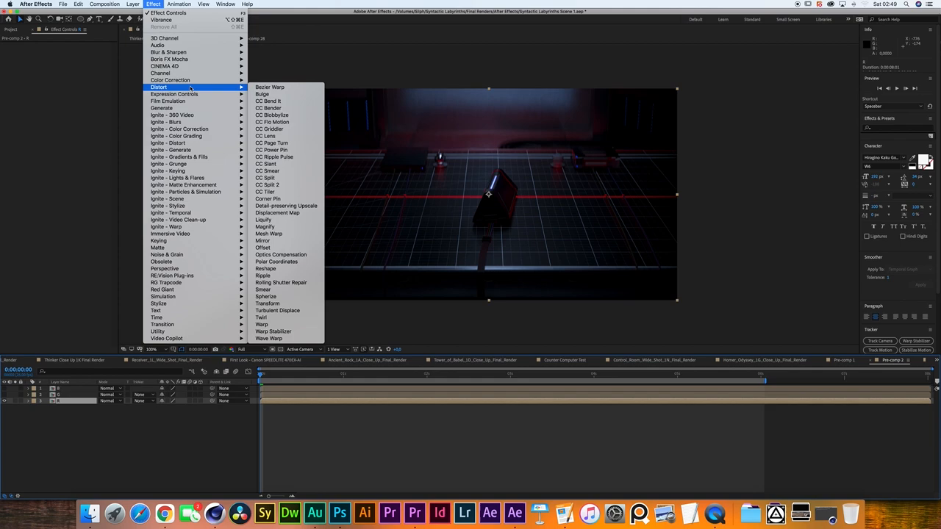
- Apply Bezier Warp to the pre-comp and drag its vertices to bow the frame edges outward
left_click(269, 87)
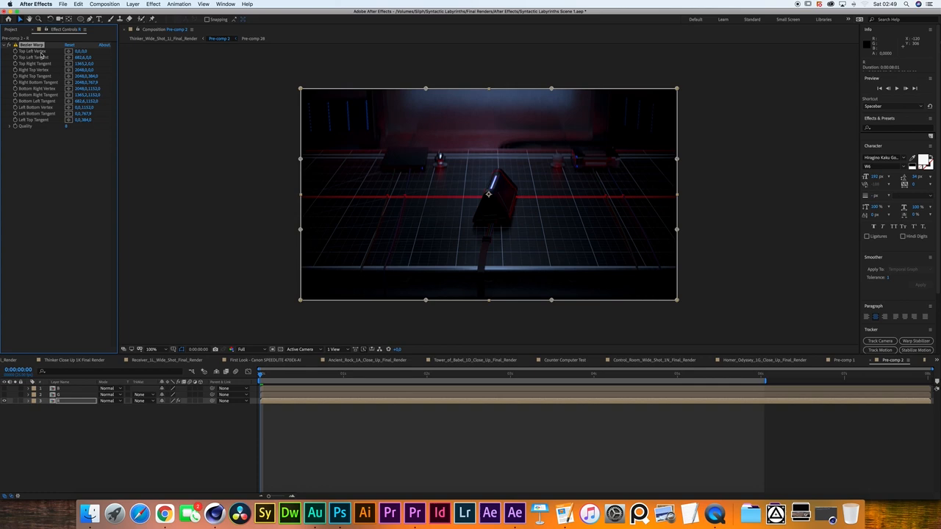
double_click(83, 50)
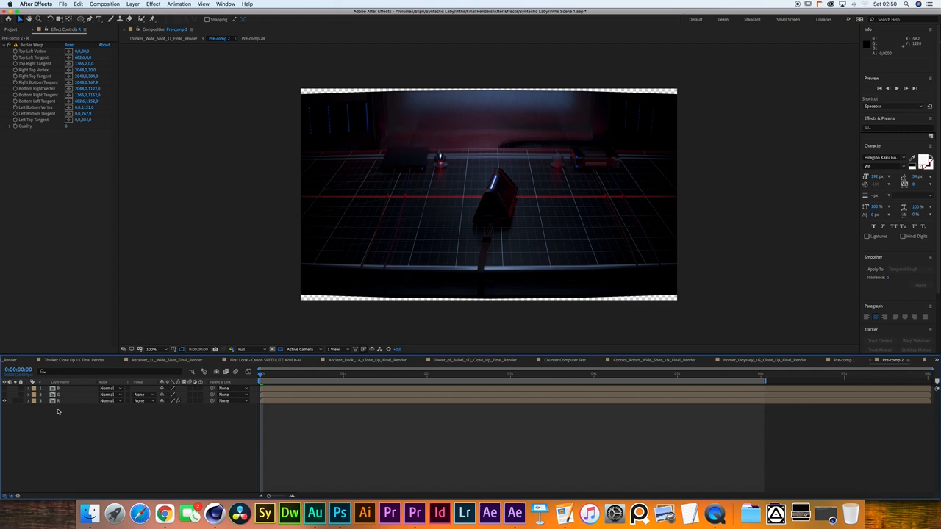
left_click(62, 388)
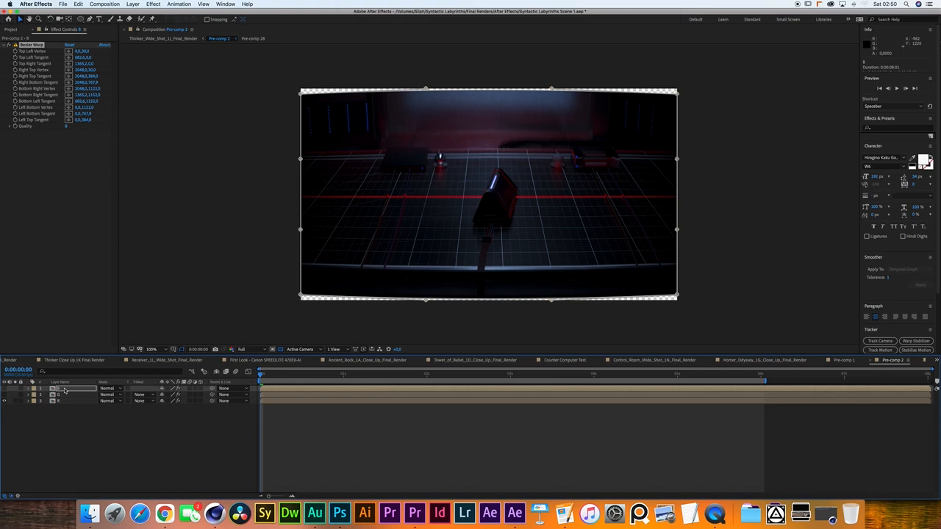
left_click(153, 3)
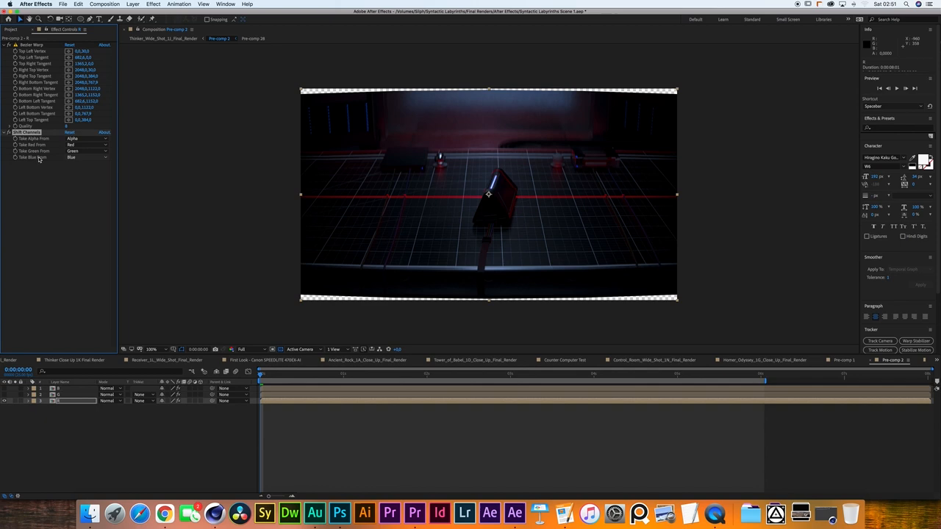
- Isolate the blue channel on the shifted layer and blend it additively over the shot
left_click(81, 150)
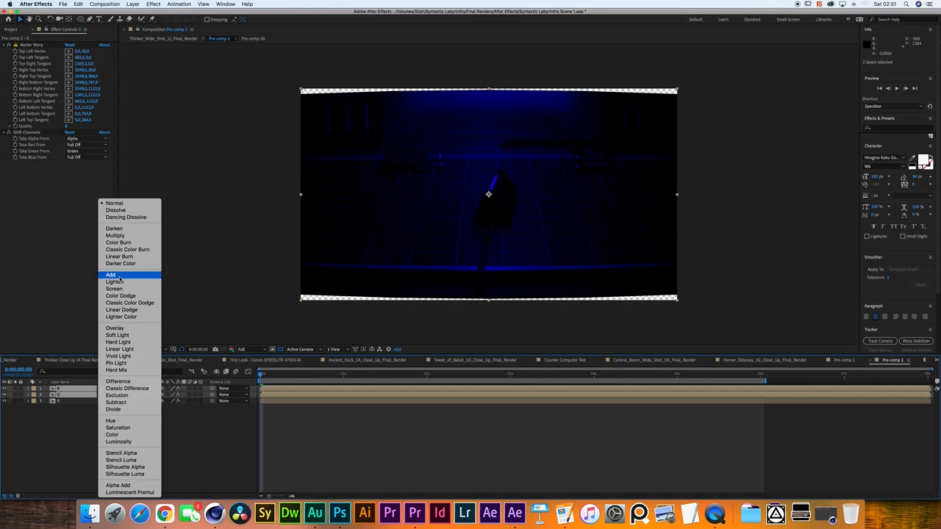
left_click(110, 275)
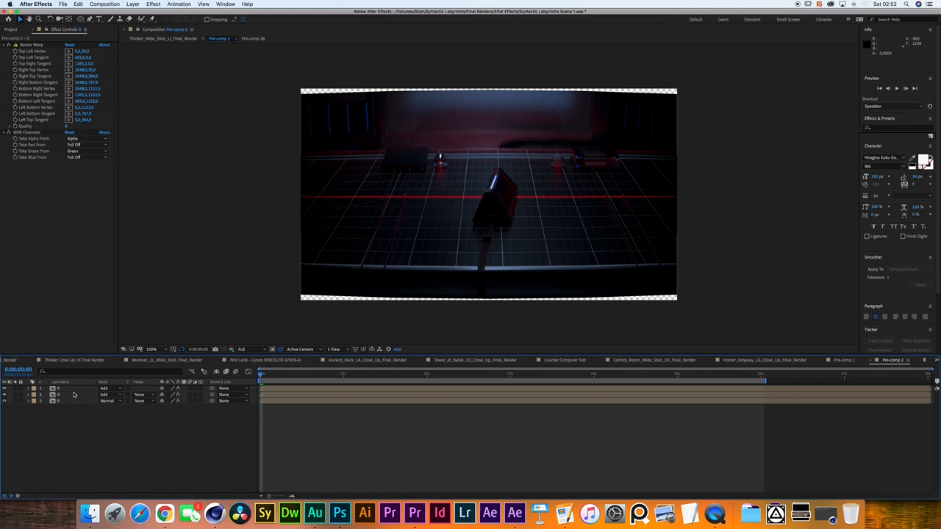
left_click(153, 3)
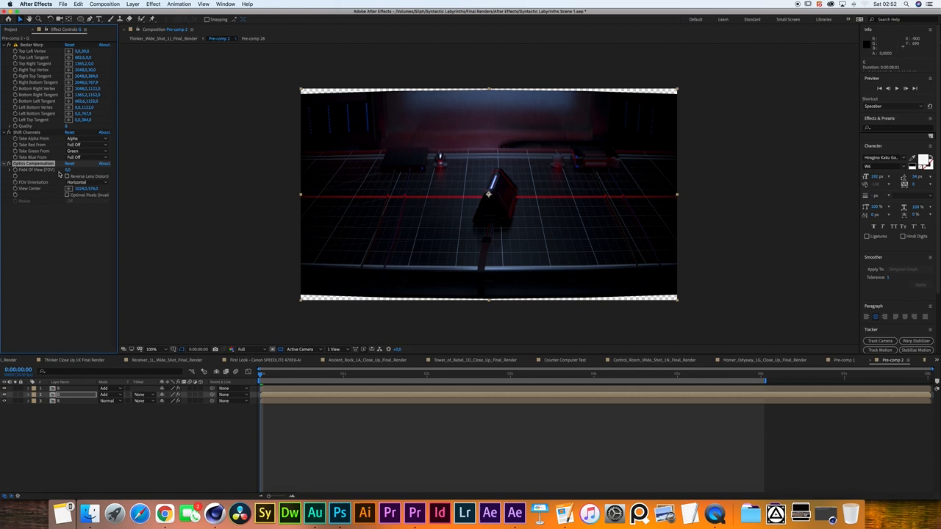
- Apply Optics Compensation lens distortion to the warped pre-comp layer
left_click(68, 177)
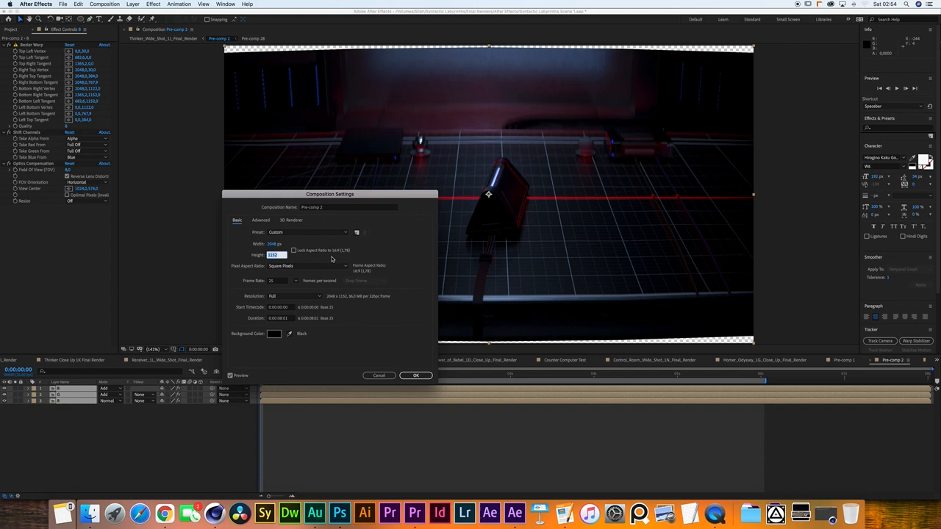
- Set the composition height to 871 px for a 2.35:1 frame and confirm
type("871")
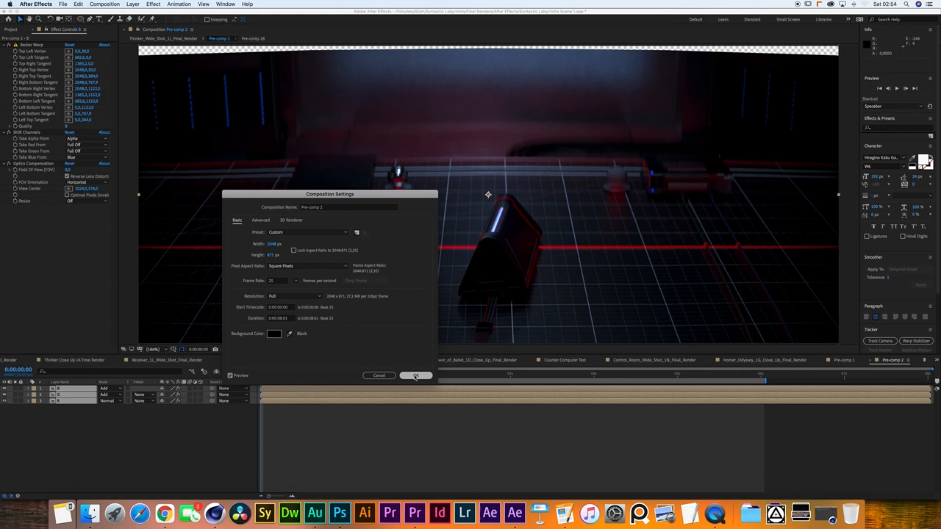
left_click(415, 377)
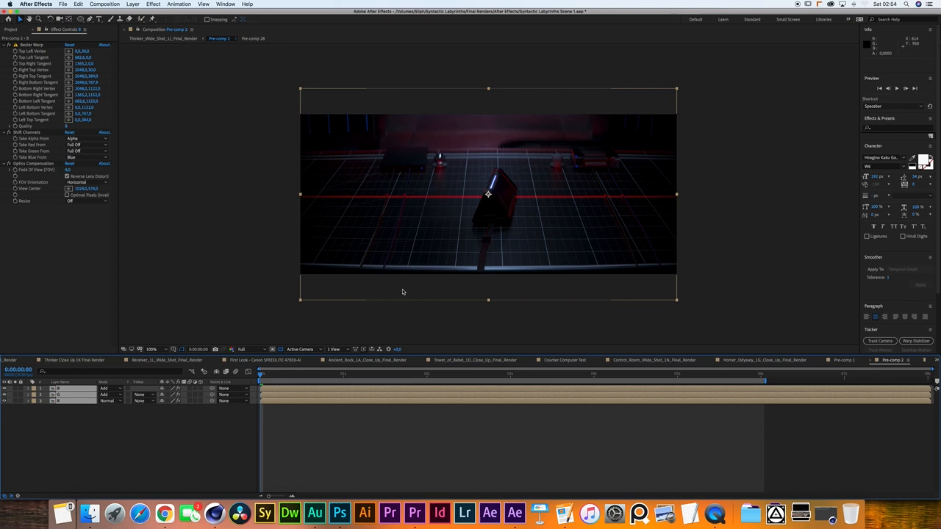
key("Up")
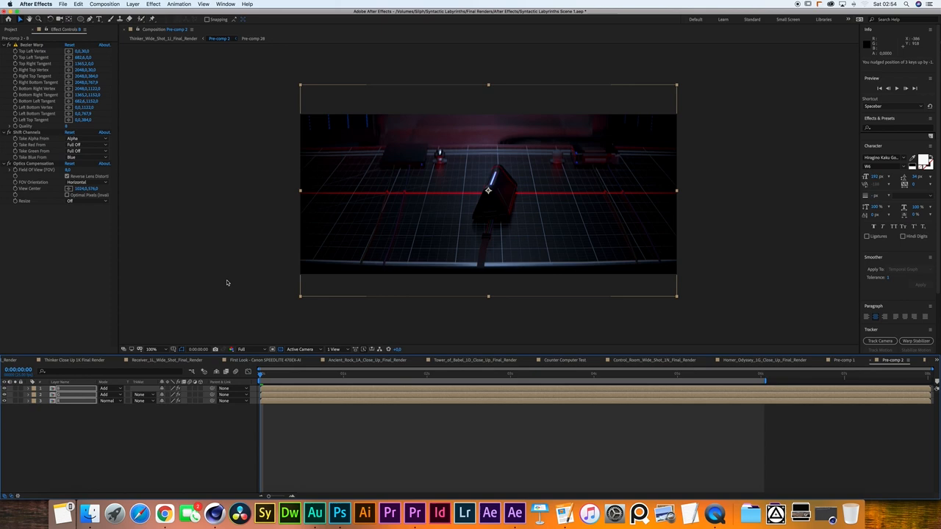
- Add a Lens Blur adjustment layer carrying Camera Lens Blur over the shot
left_click(133, 3)
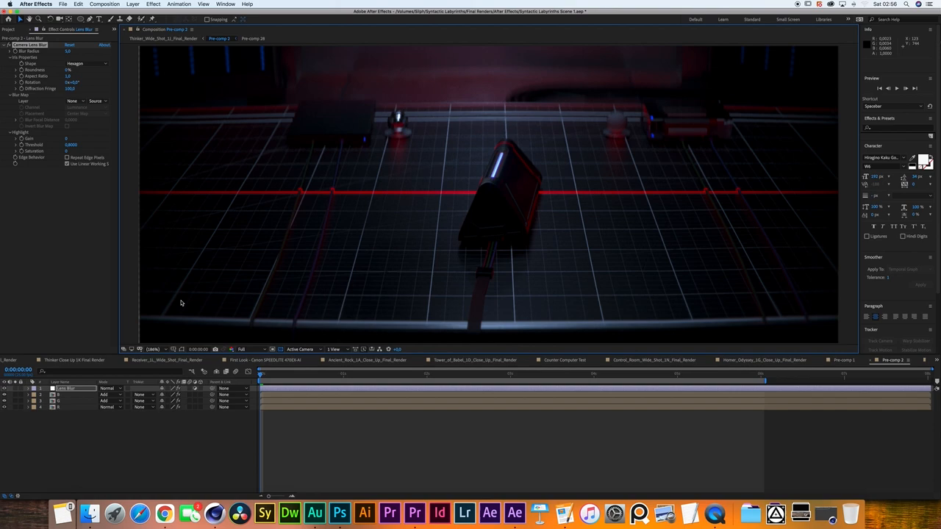
mouse_move(140, 213)
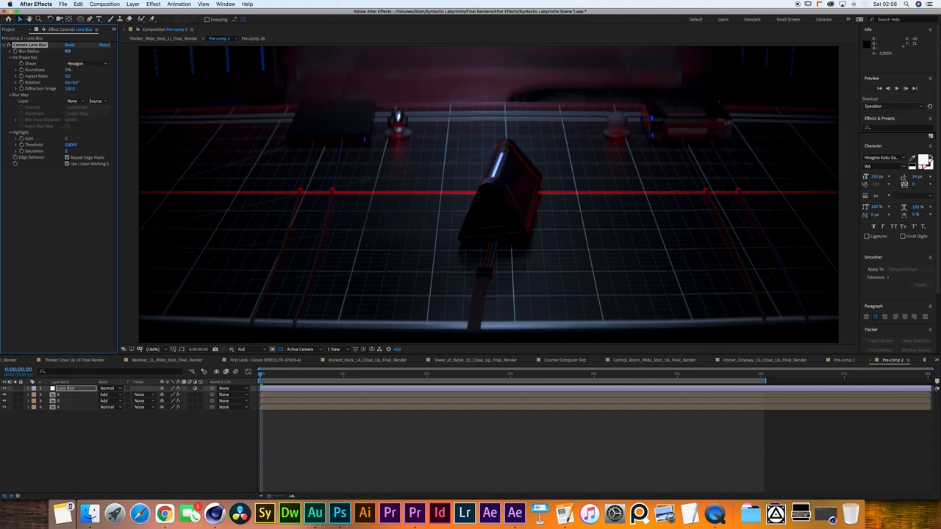
- Adjust Camera Lens Blur radius, iris and highlights for a subtle softening
left_click(153, 3)
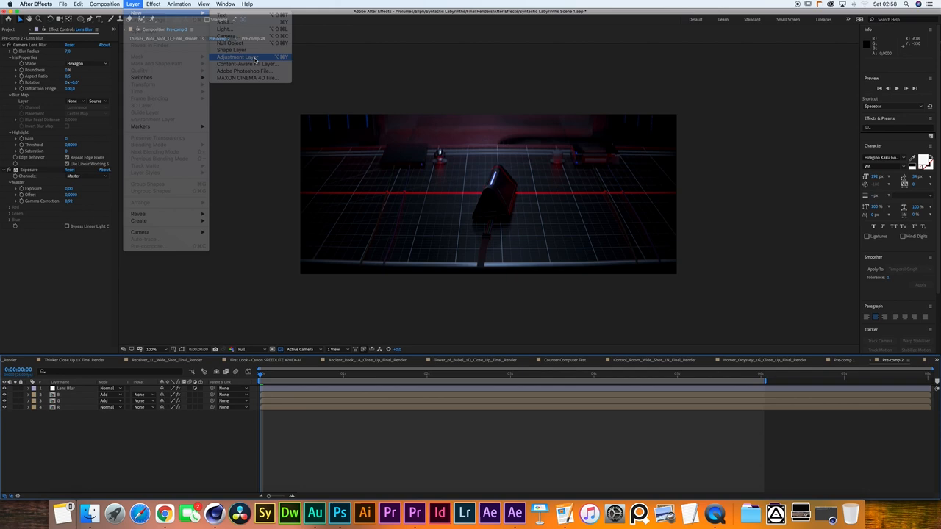
- Create a Film Processing adjustment layer and apply a Tritone grade to it
left_click(234, 57)
type("Film Processing")
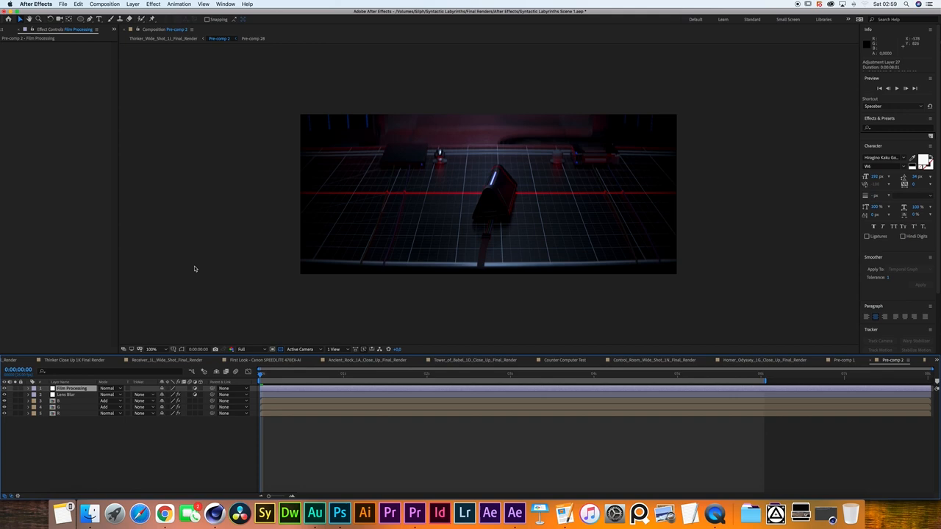
mouse_move(468, 215)
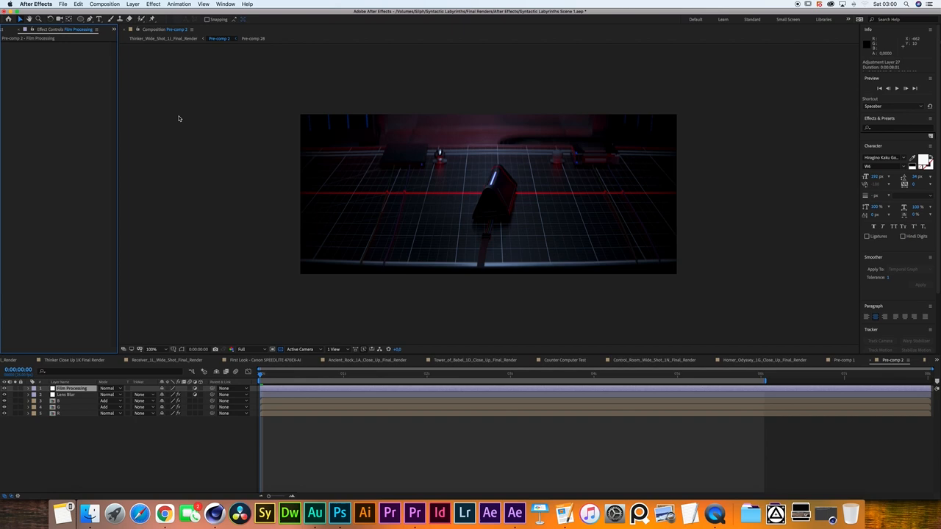
left_click(153, 3)
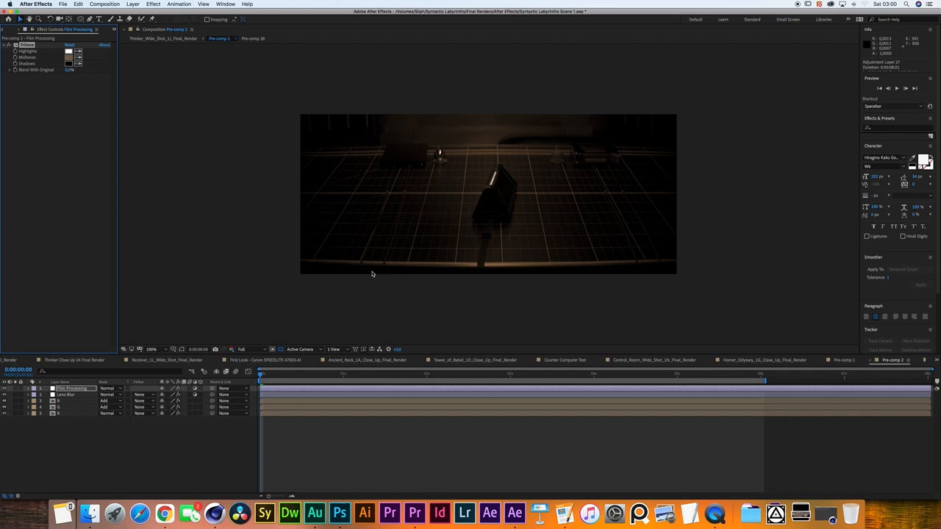
mouse_move(372, 132)
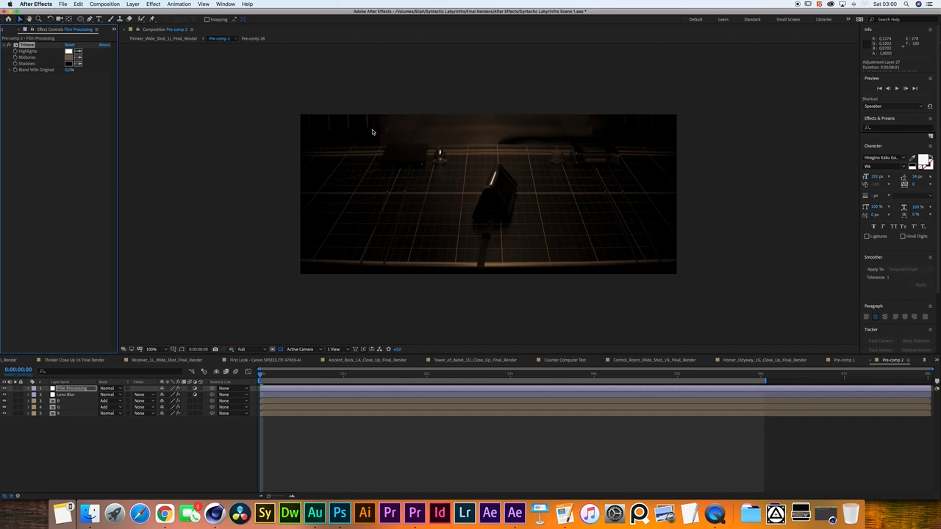
- Pick a reddish-purple colour for the Tritone shadows swatch and confirm it
left_click(68, 50)
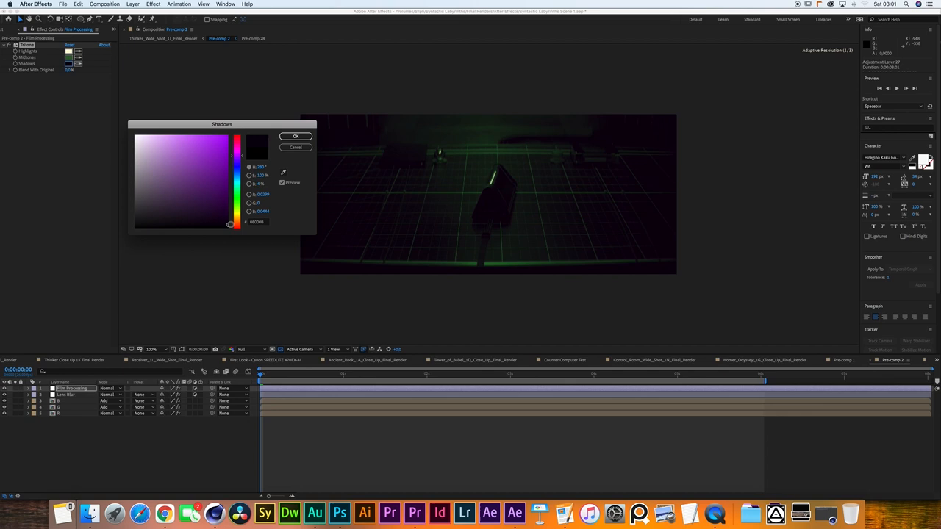
left_click(294, 135)
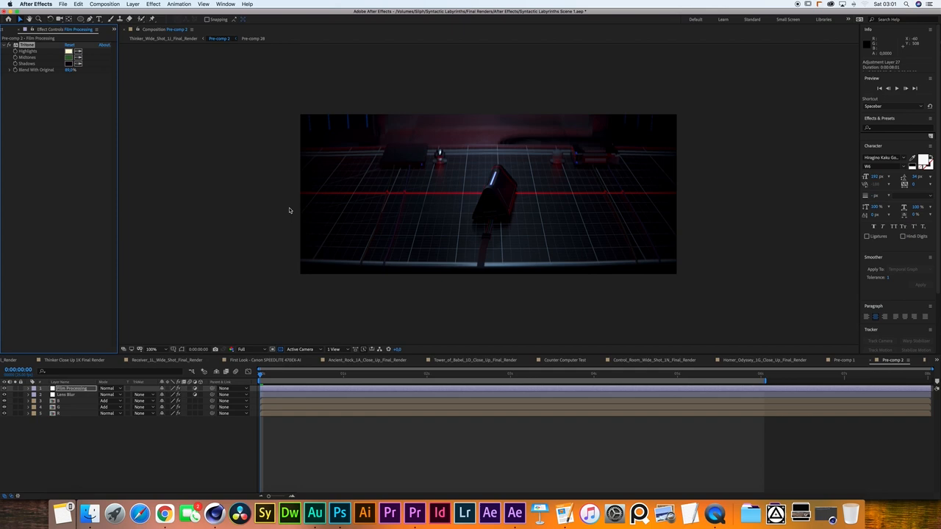
- Bring up the Project panel's footage list to fetch the film grain clip
left_click(8, 30)
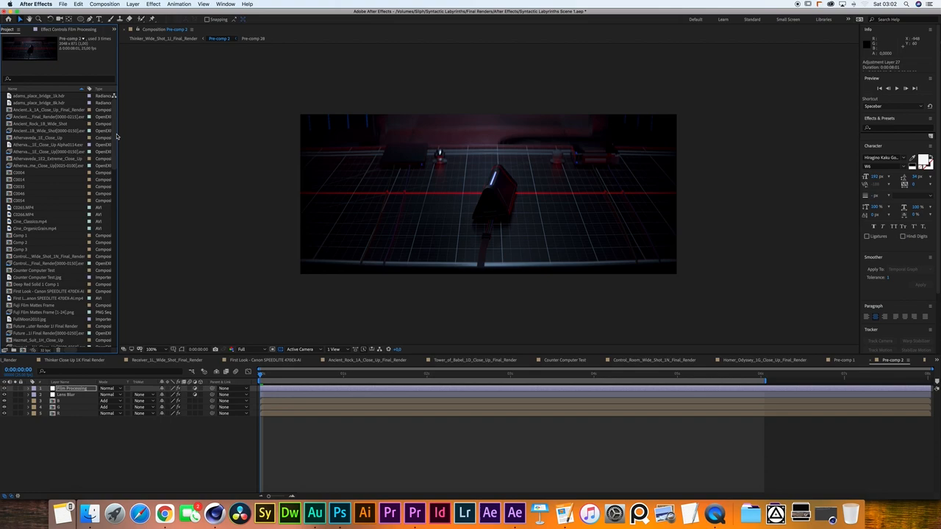
mouse_move(453, 172)
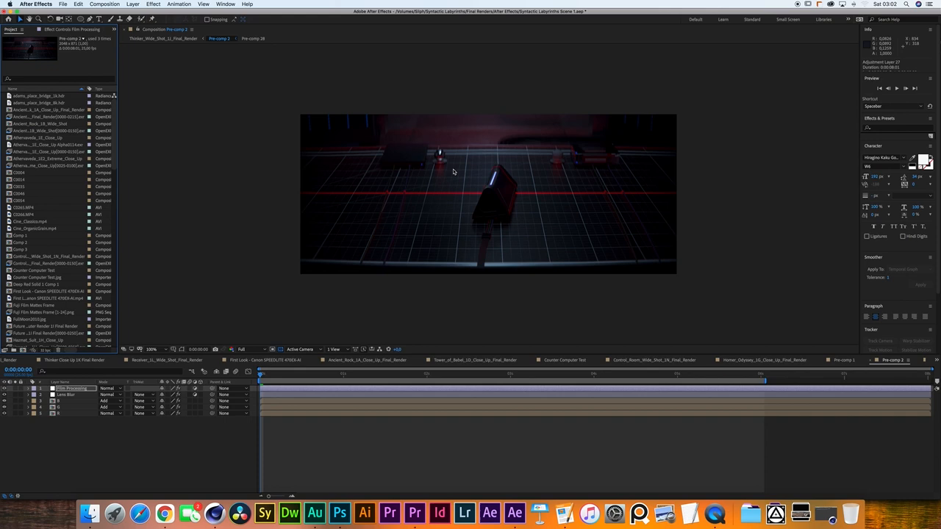
mouse_move(523, 192)
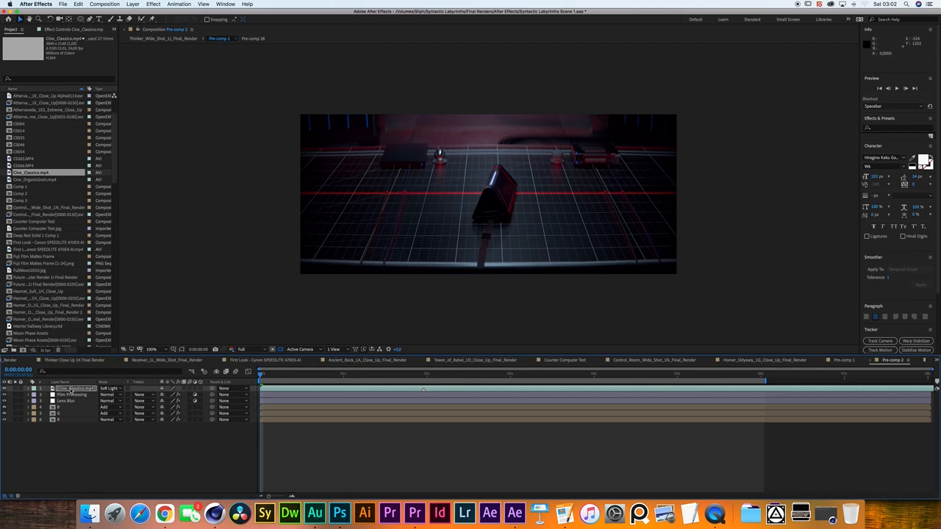
left_click(153, 3)
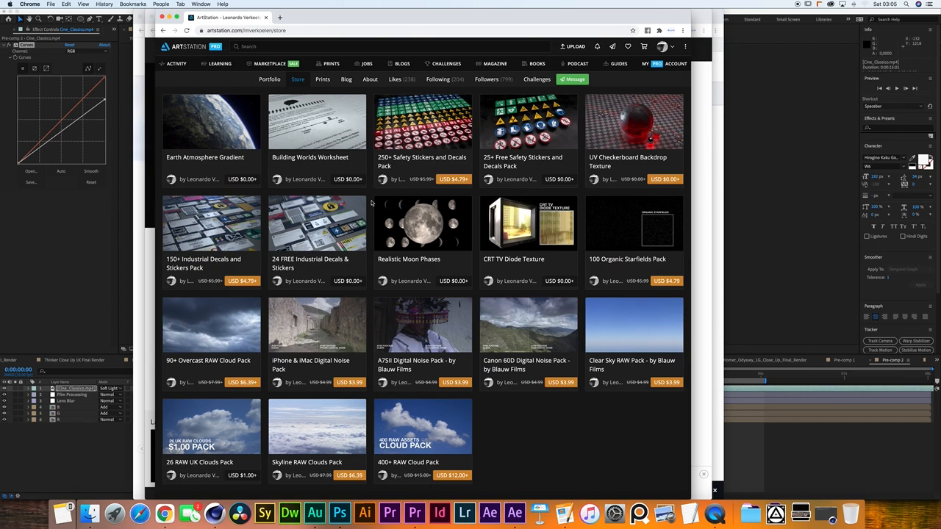
mouse_move(504, 421)
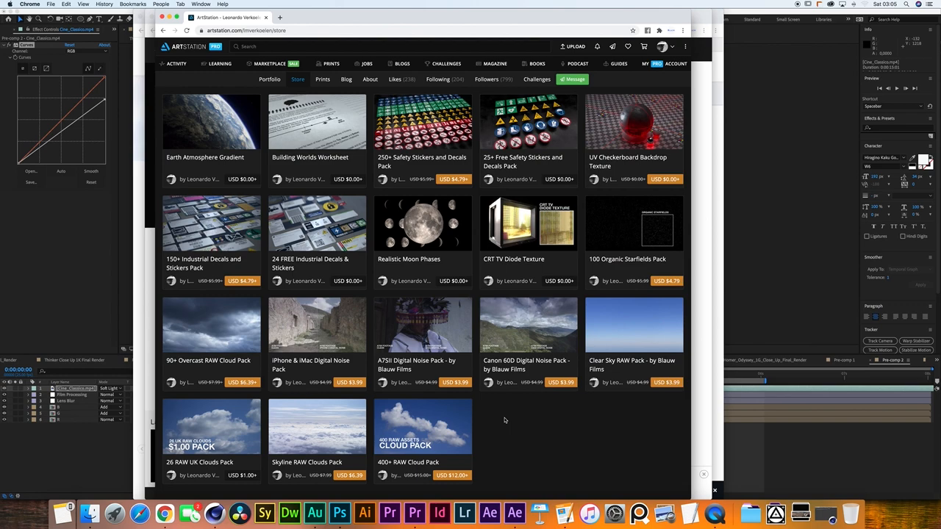
mouse_move(262, 388)
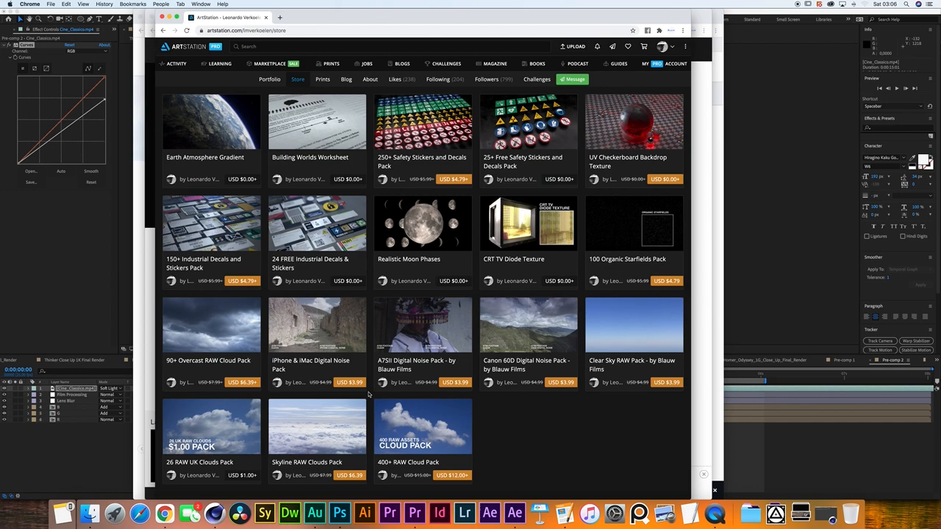
mouse_move(212, 327)
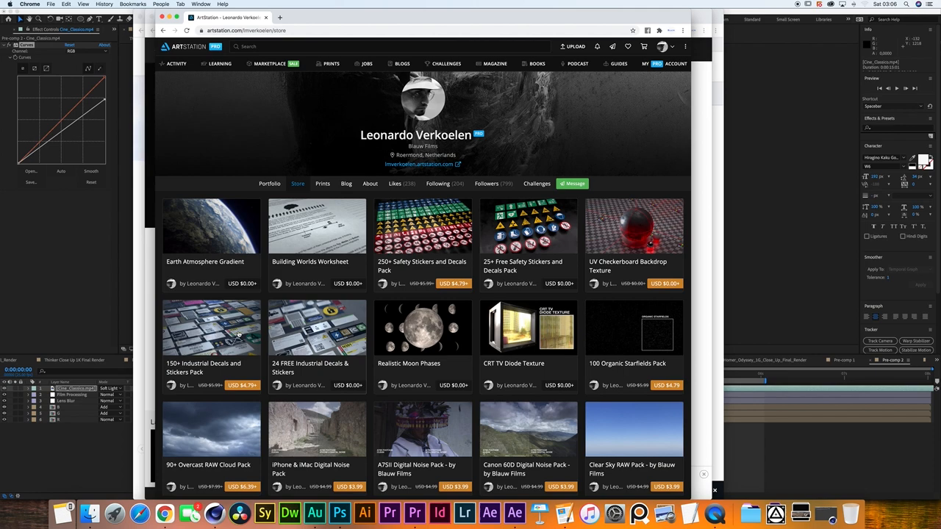
- Open the 100 Organic Starfields Pack listing from the creator's ArtStation store
scroll("down", 3)
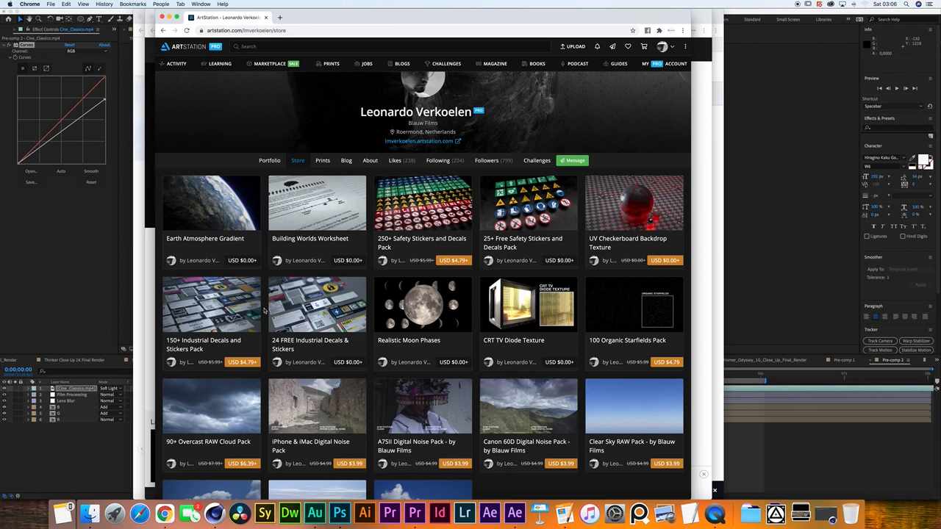
left_click(626, 304)
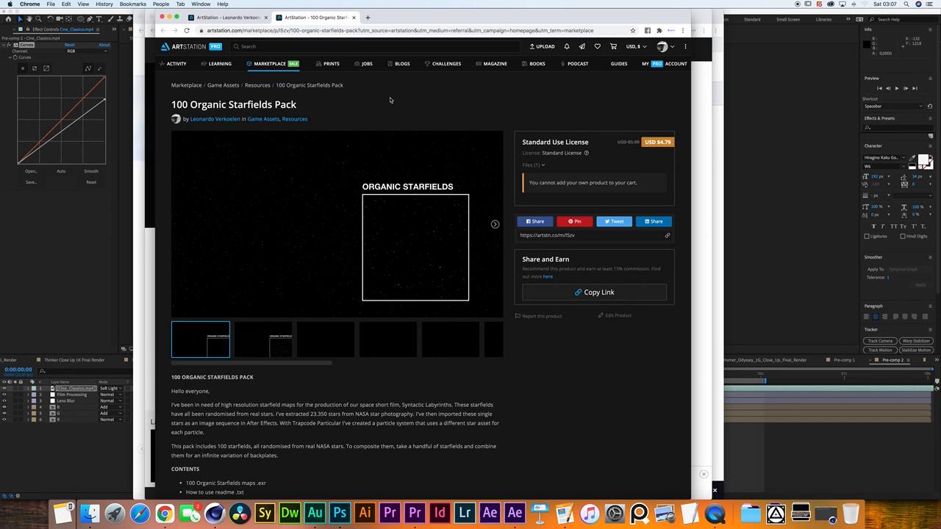